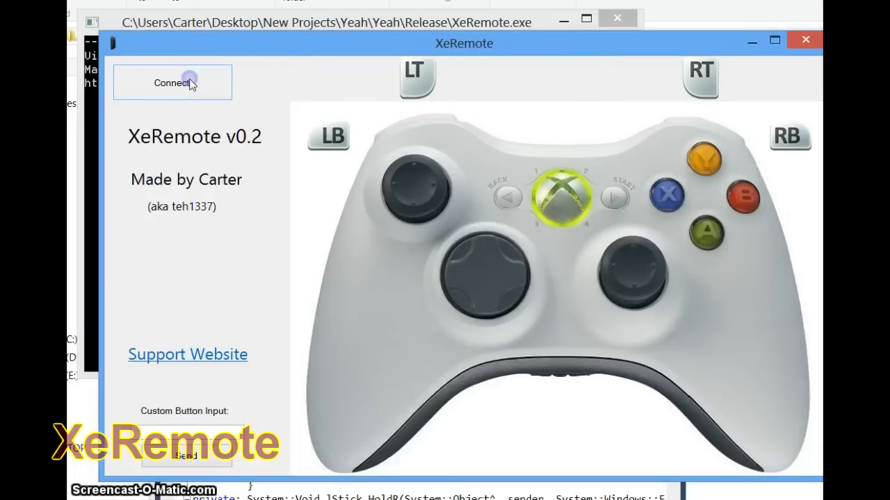
Connect XeRemote's virtual controller to the devkit CarterDevKit.
left_click(171, 83)
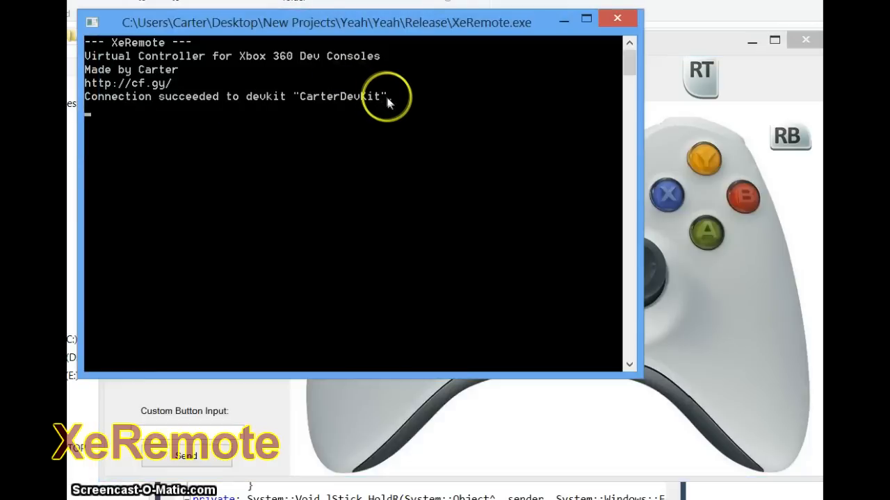
mouse_move(177, 122)
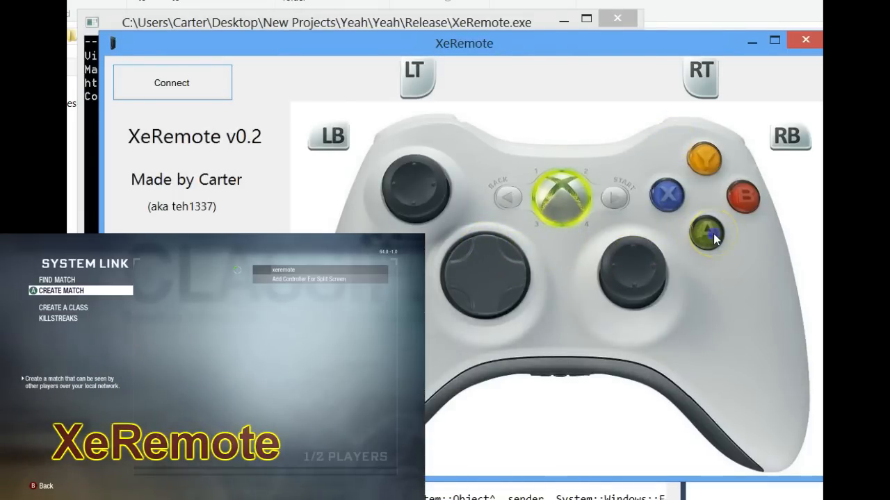
Press A on Create Match in the System Link menu to start a match.
left_click(704, 230)
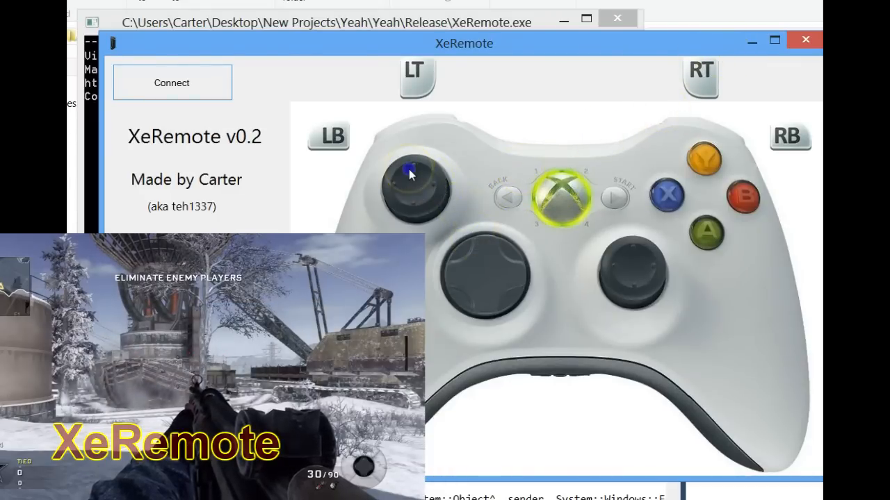
mouse_move(615, 274)
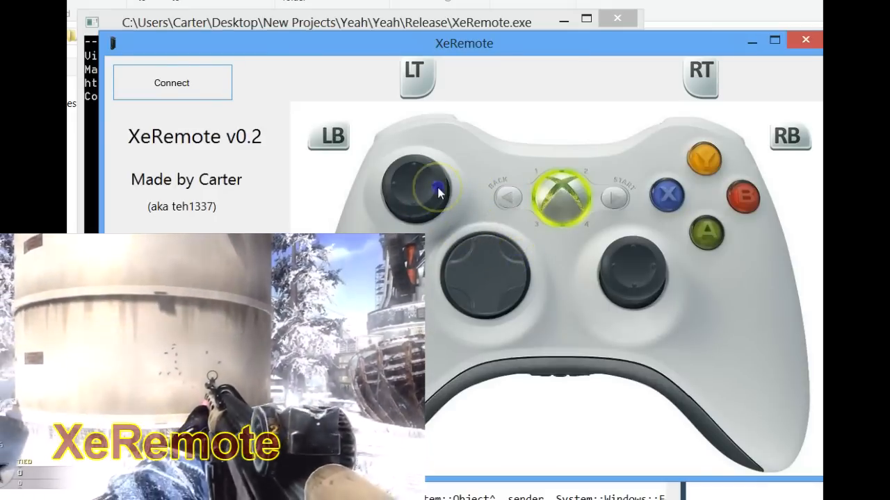
mouse_move(654, 268)
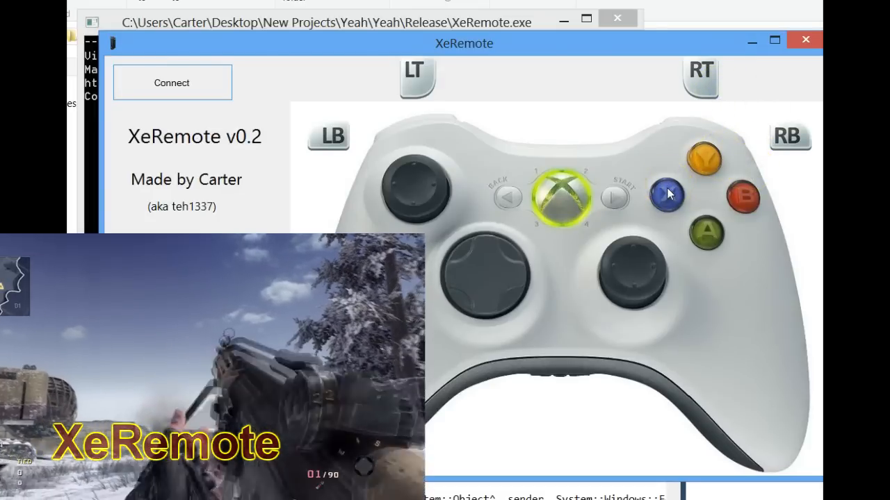
Reload the nearly empty weapon and make the soldier crouch.
left_click(741, 202)
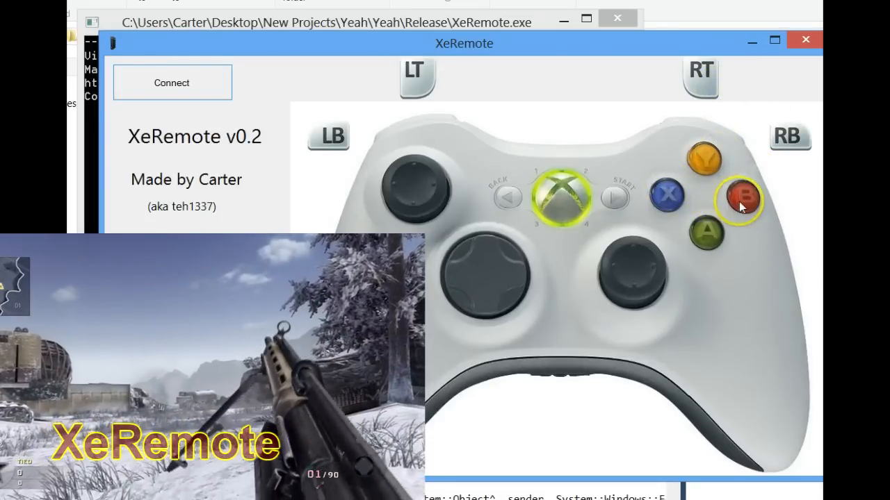
left_click(740, 200)
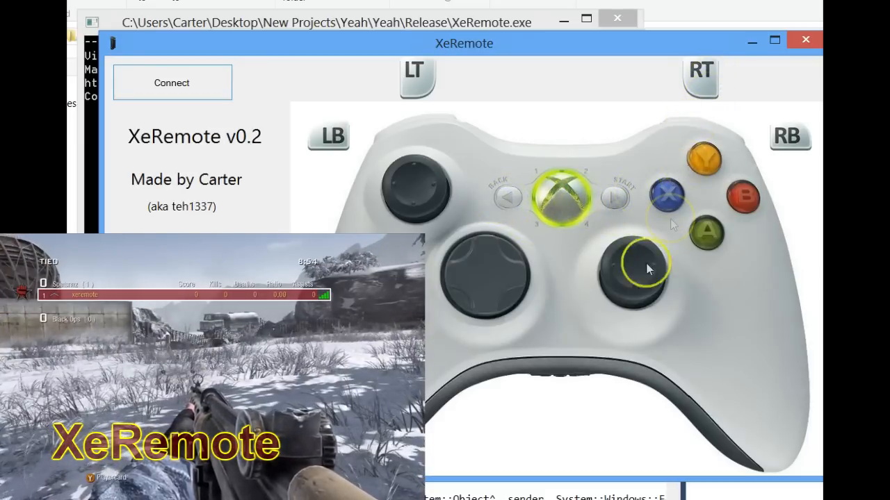
mouse_move(431, 70)
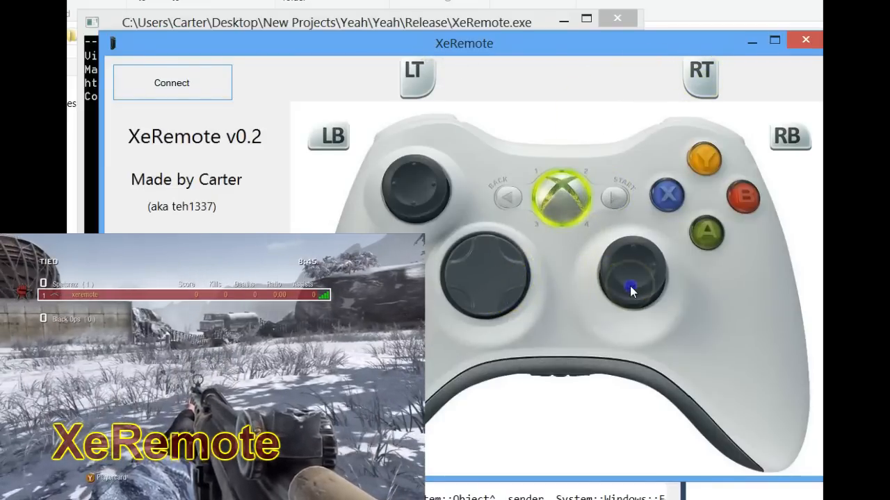
mouse_move(487, 234)
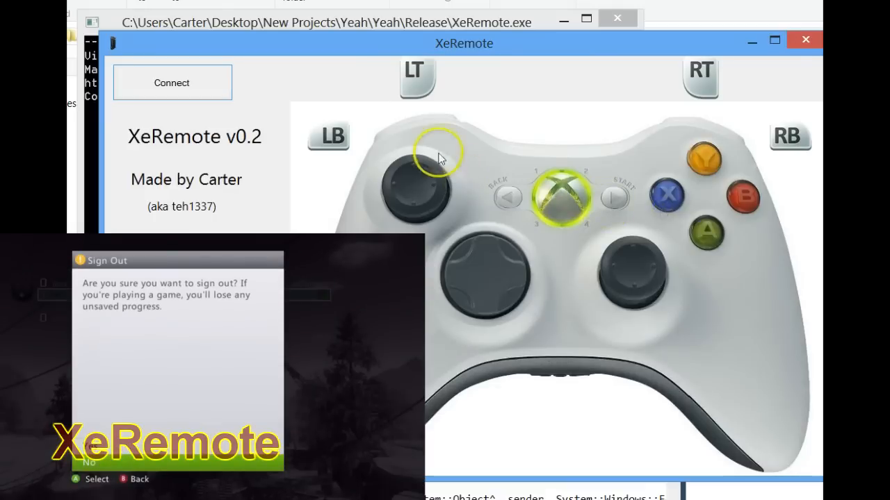
mouse_move(699, 248)
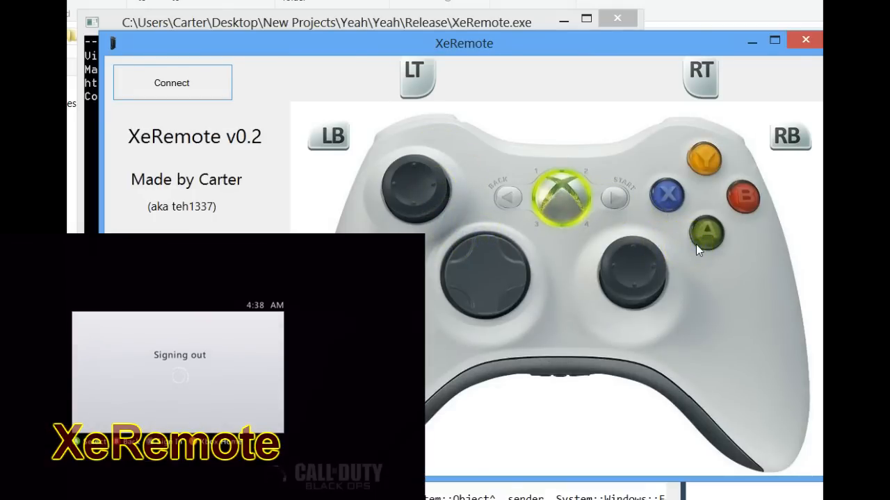
Confirm signing out of the profile, then open the profile sign-in list.
left_click(667, 195)
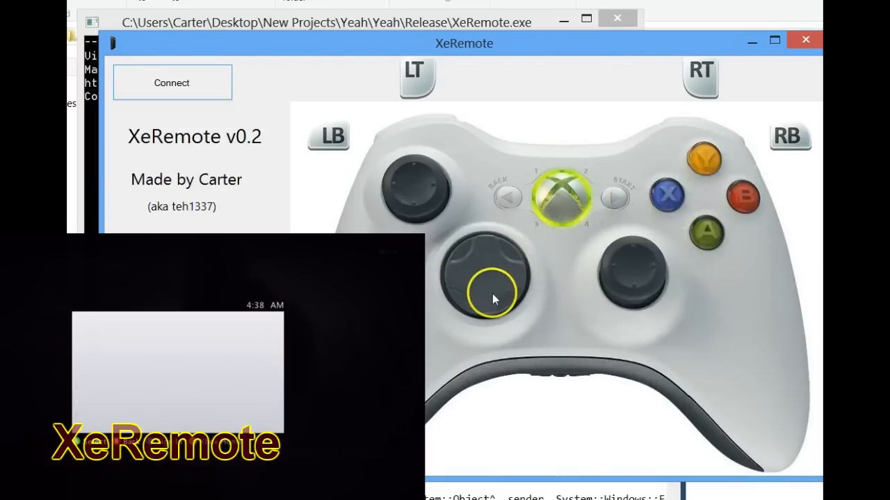
left_click(708, 233)
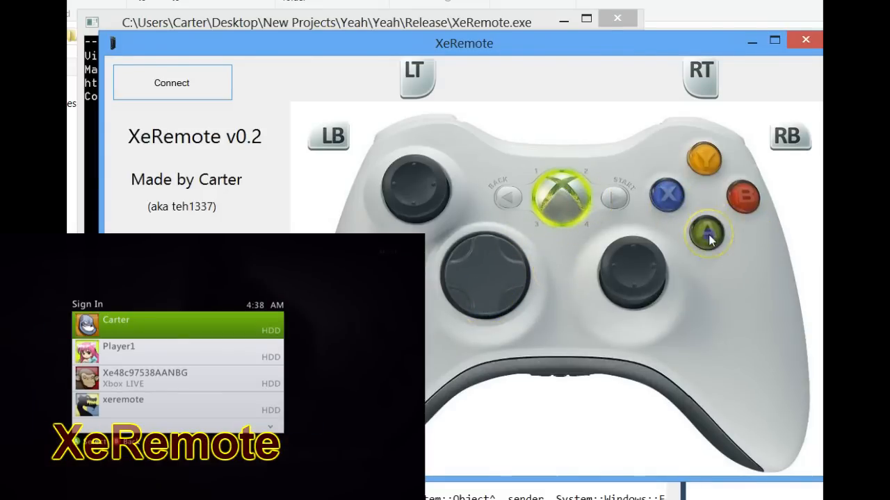